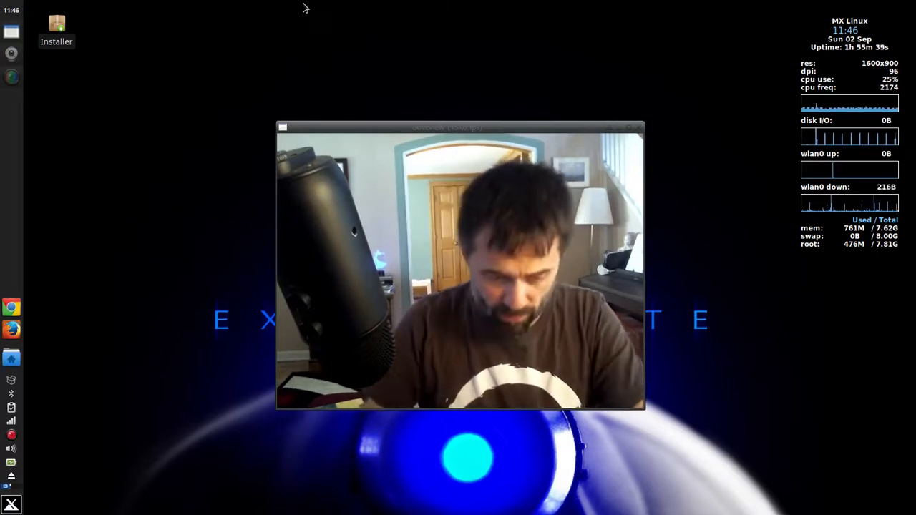
- Launch Synaptic Package Manager from the Whisker menu search 'synap' and authenticate
left_click(11, 505)
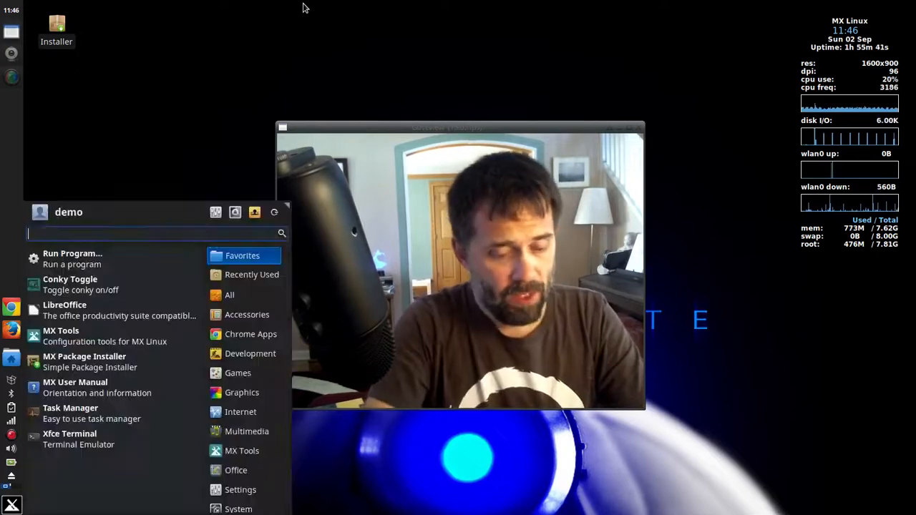
type("synap")
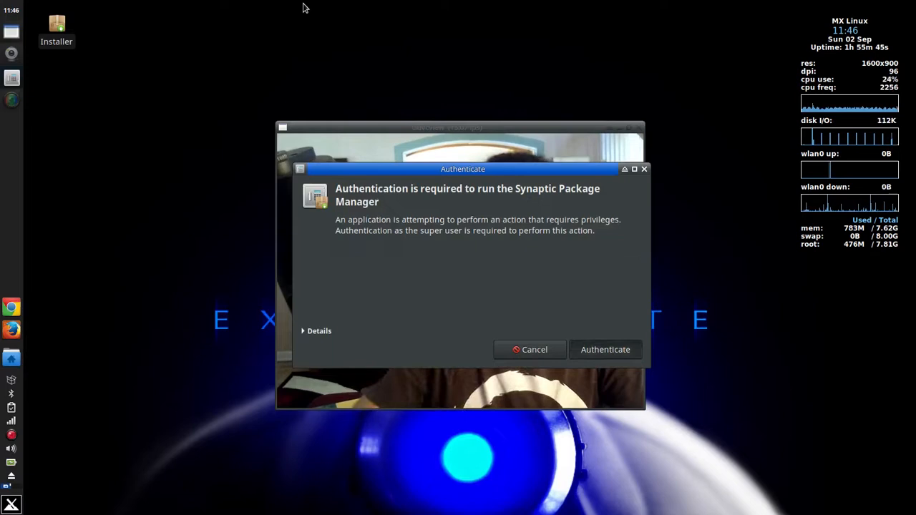
left_click(604, 349)
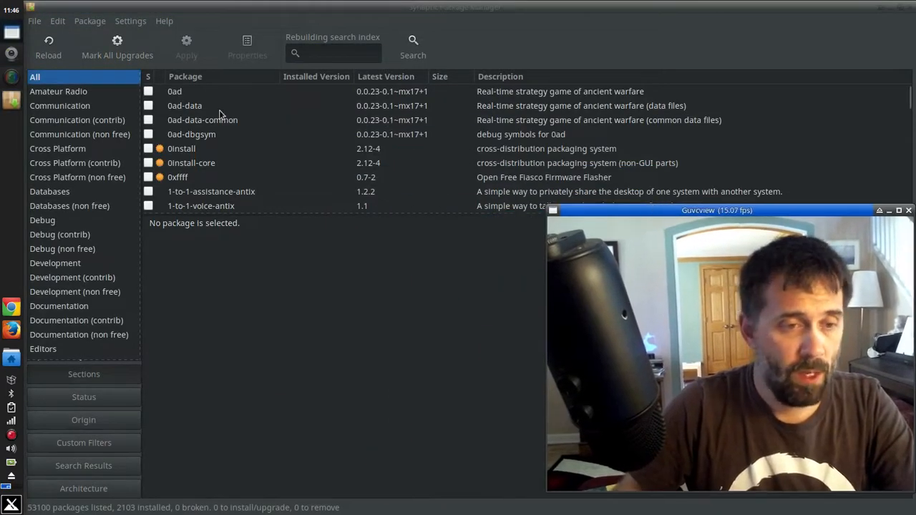
- Mark clonezilla with its dependencies, plus recommended partclone and nilfs-tools, for installation
type("clonezill")
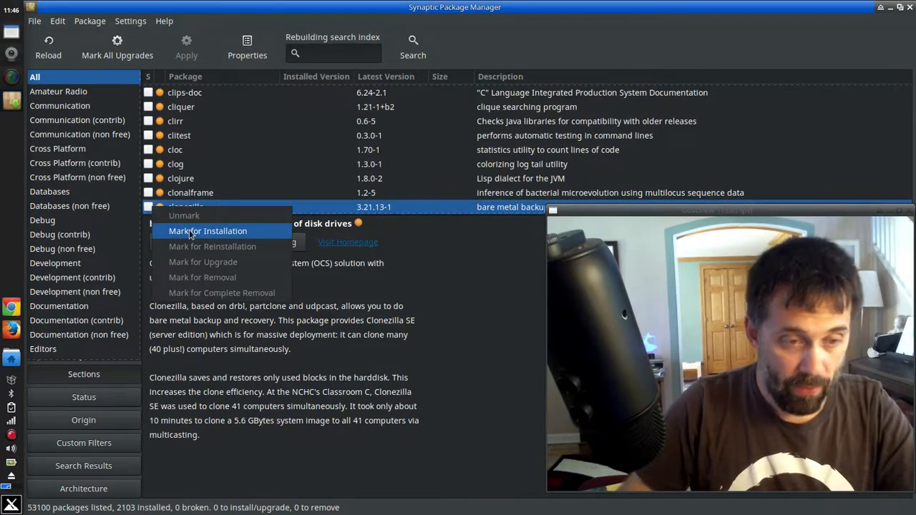
left_click(207, 230)
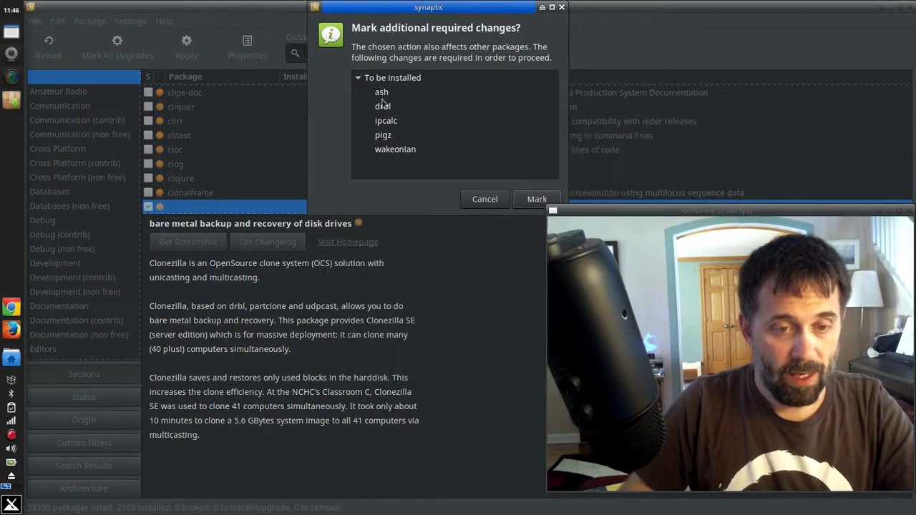
left_click(536, 199)
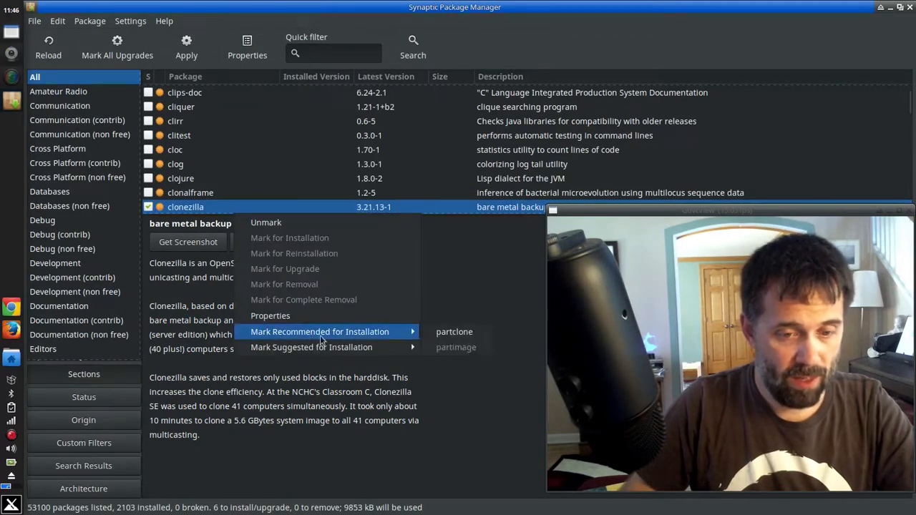
left_click(319, 332)
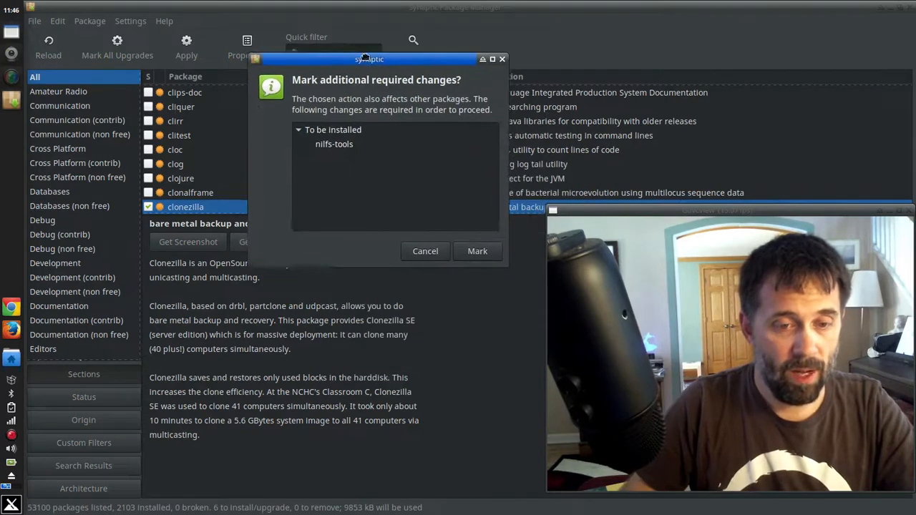
left_click(477, 250)
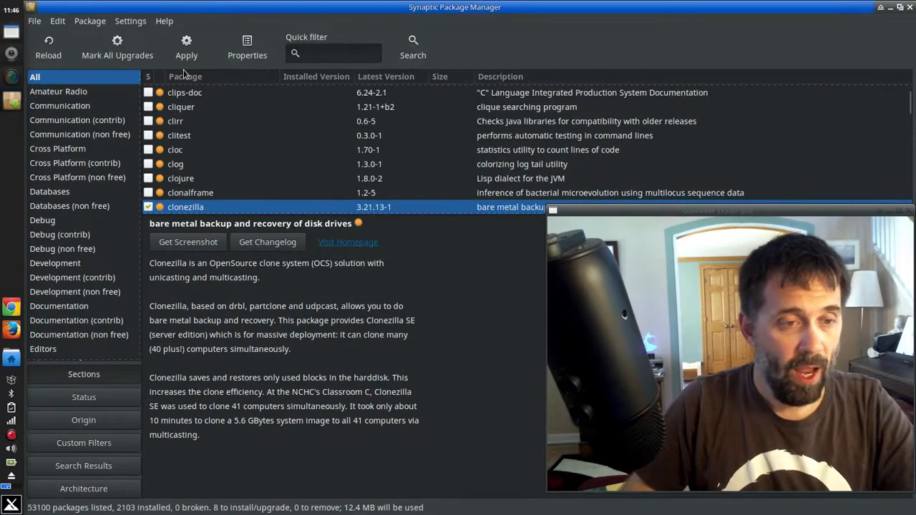
- Apply the eight marked packages with 'Download package files only' unticked
left_click(186, 47)
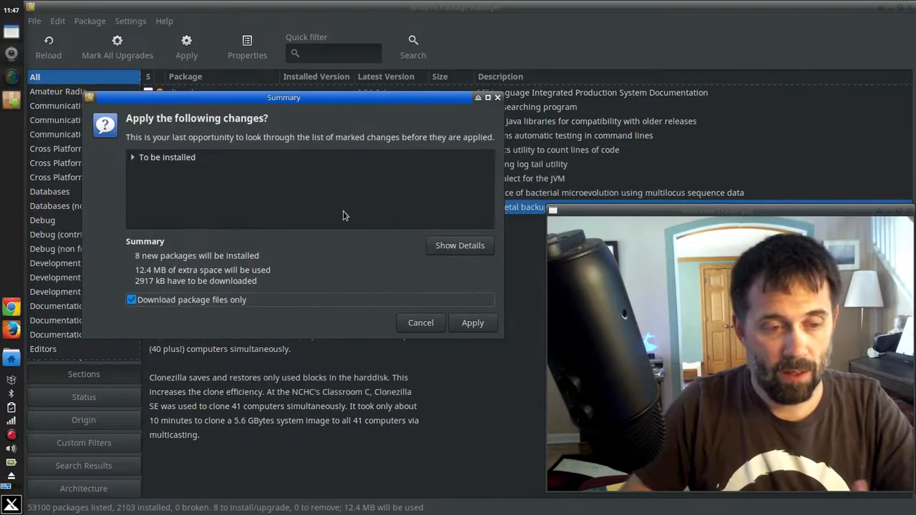
left_click(131, 300)
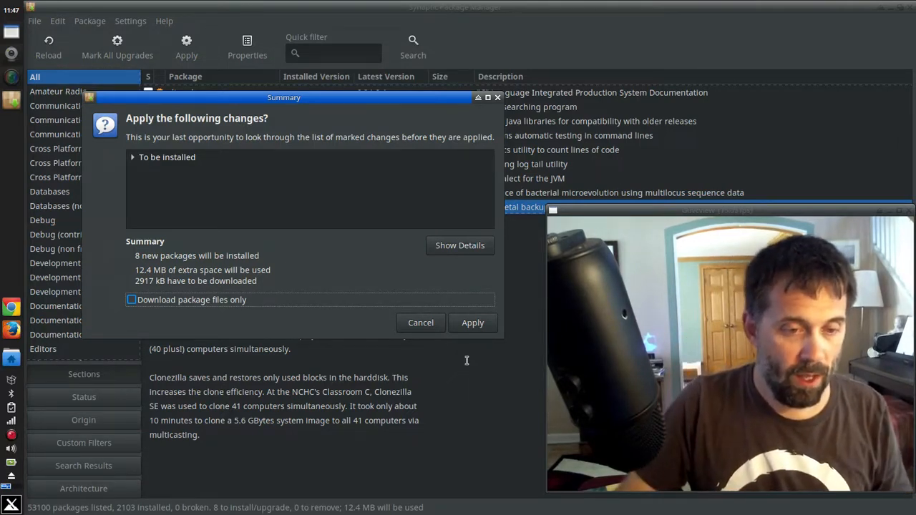
mouse_move(472, 340)
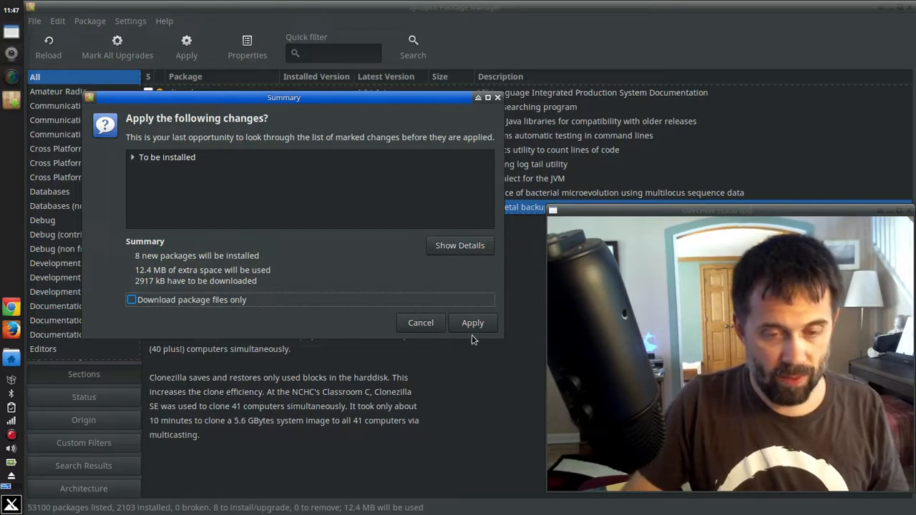
left_click(473, 322)
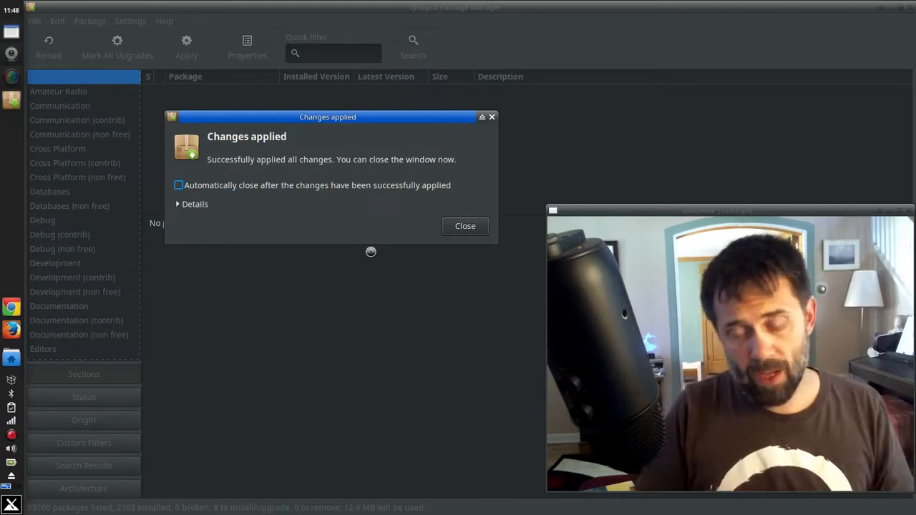
- Dismiss the Changes applied dialog and close the Synaptic window
left_click(465, 226)
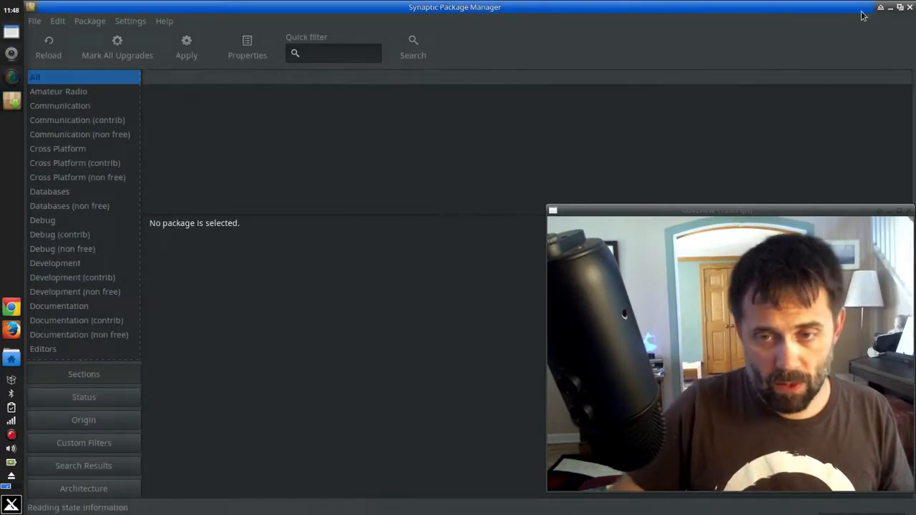
left_click(48, 41)
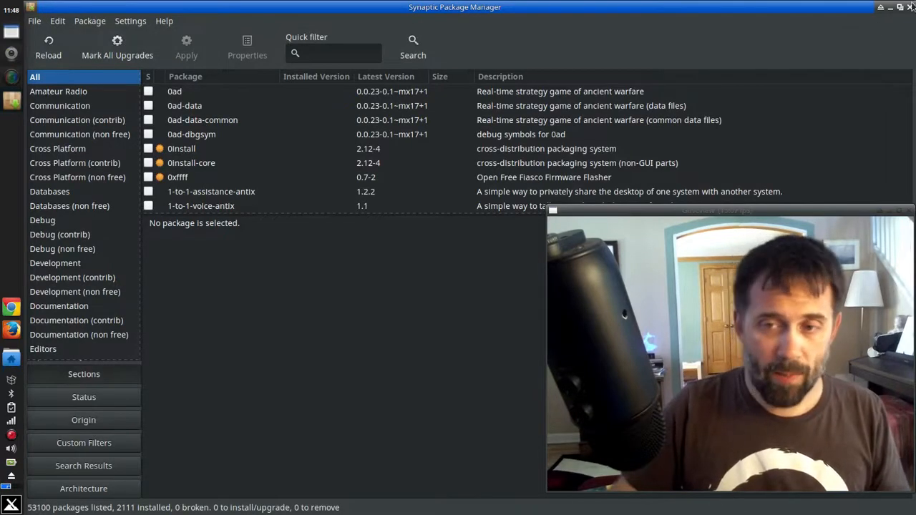
left_click(910, 7)
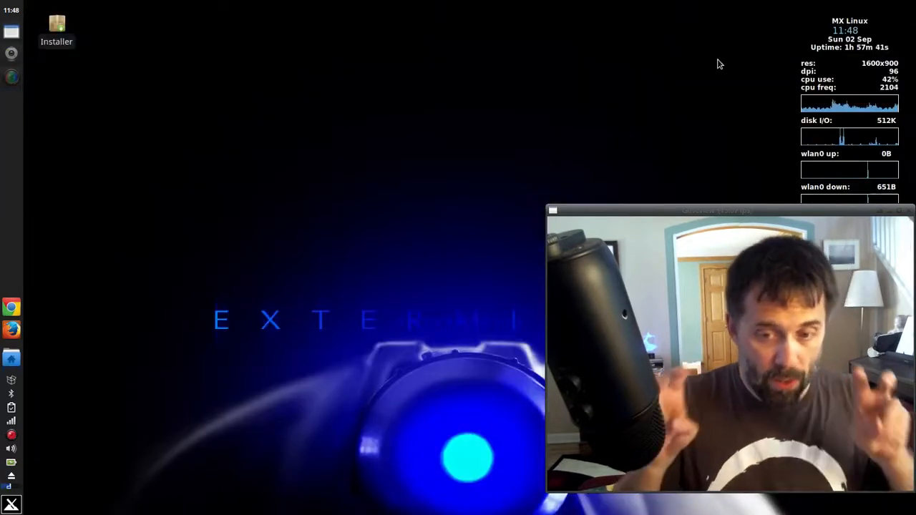